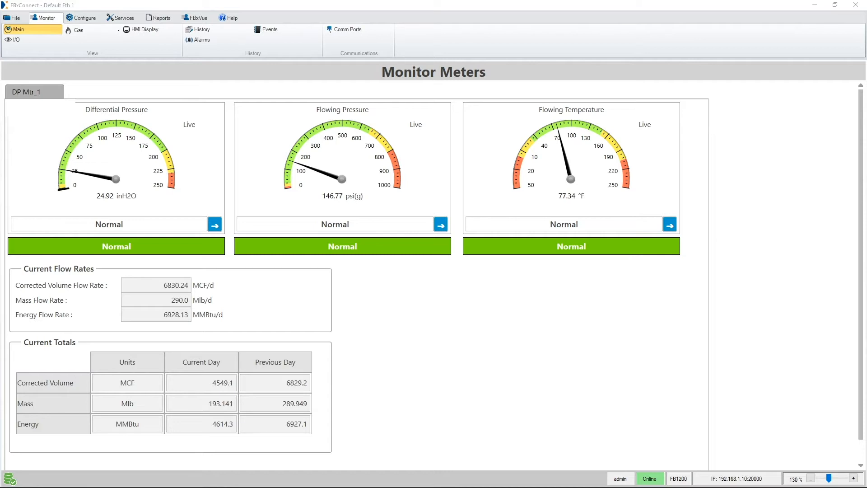
mouse_move(725, 195)
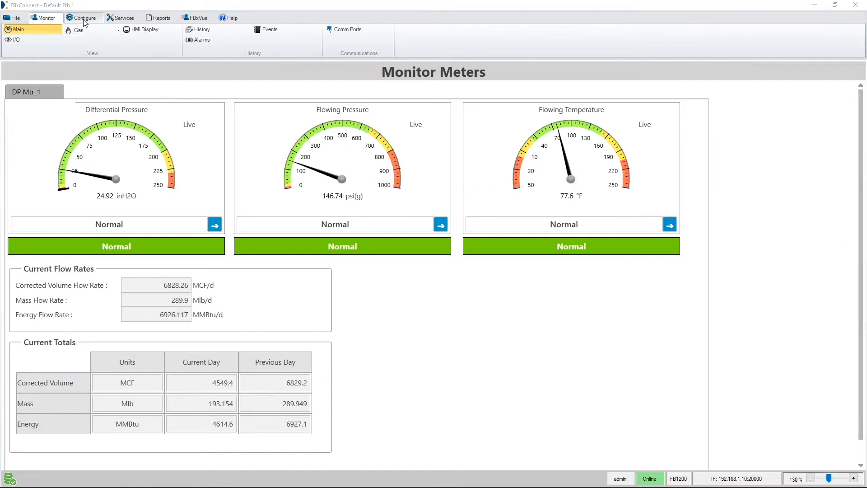
- Navigate from Configure to I/O Setup DO to reach the DO_1-1 configuration page
click(82, 17)
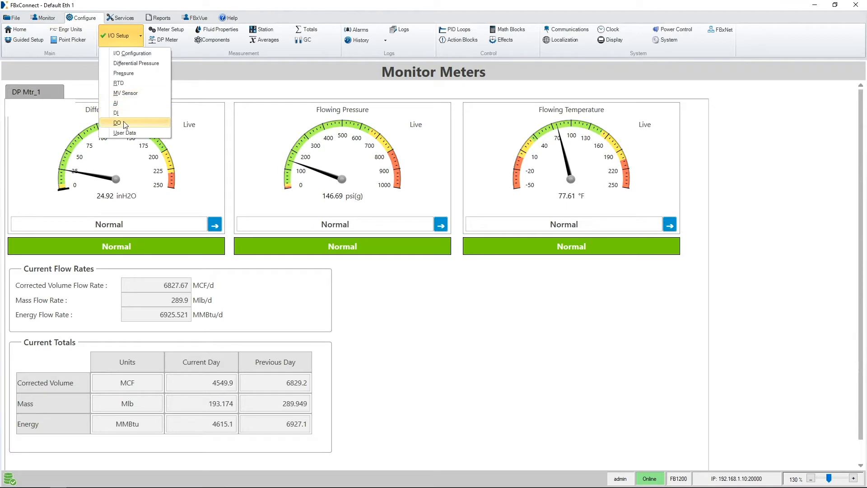
click(117, 122)
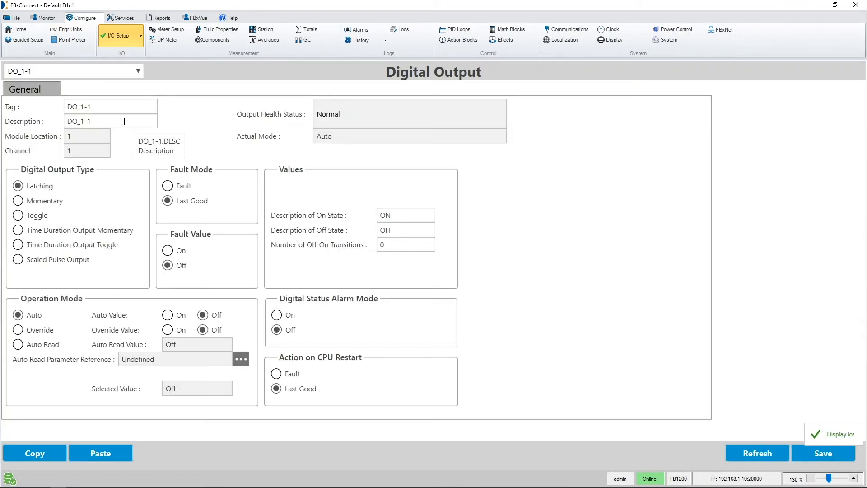
mouse_move(98, 177)
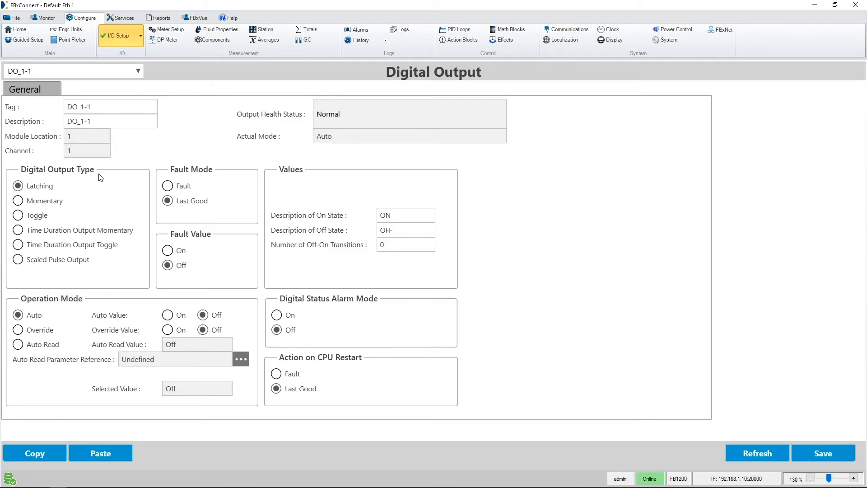
- Set DO_1-1's digital output type to Scaled Pulse Output
click(18, 259)
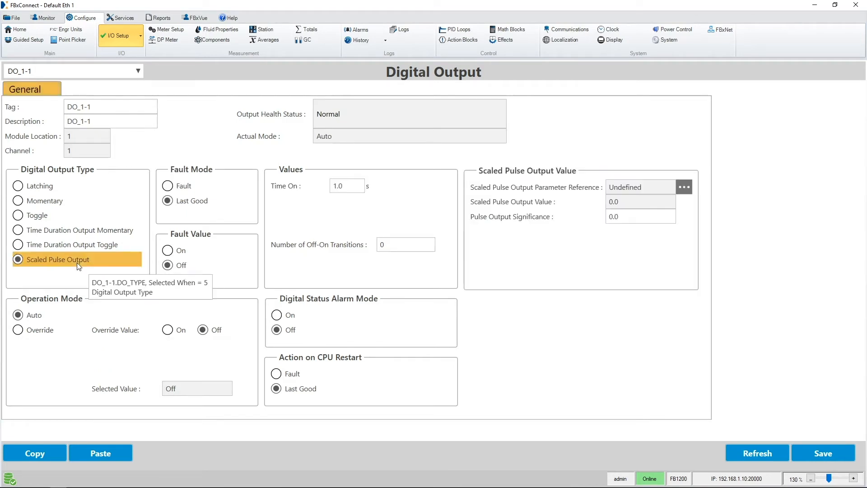
mouse_move(747, 203)
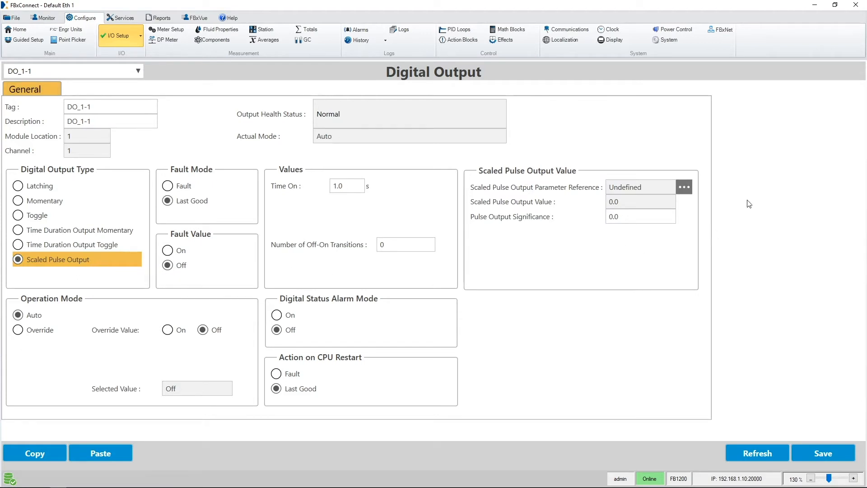
mouse_move(699, 191)
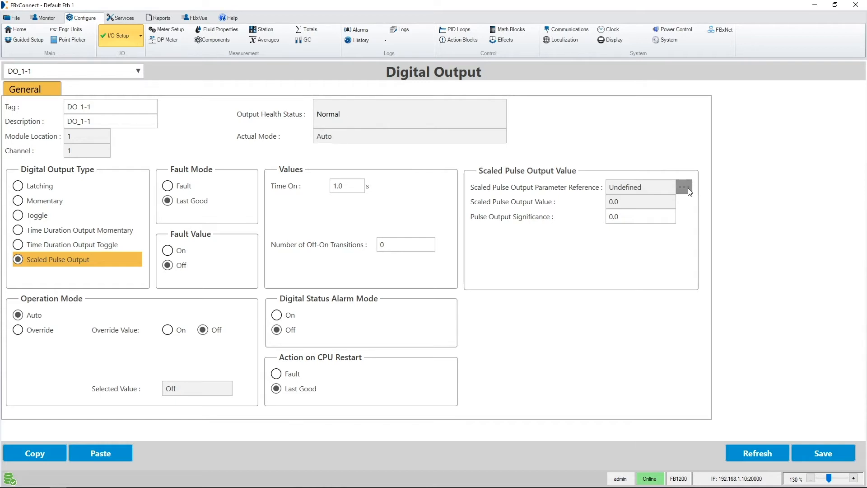
- Set the scaled pulse output parameter reference to DP Mtr_1 Corrected Volume Total
click(683, 187)
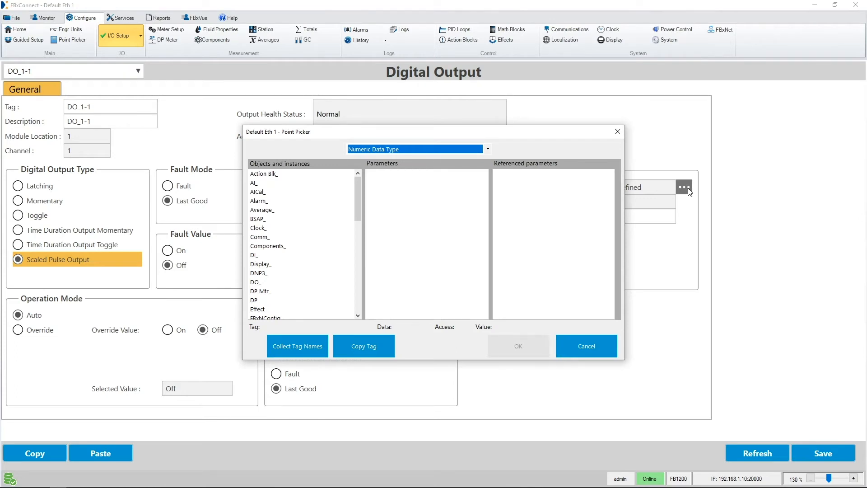
mouse_move(275, 296)
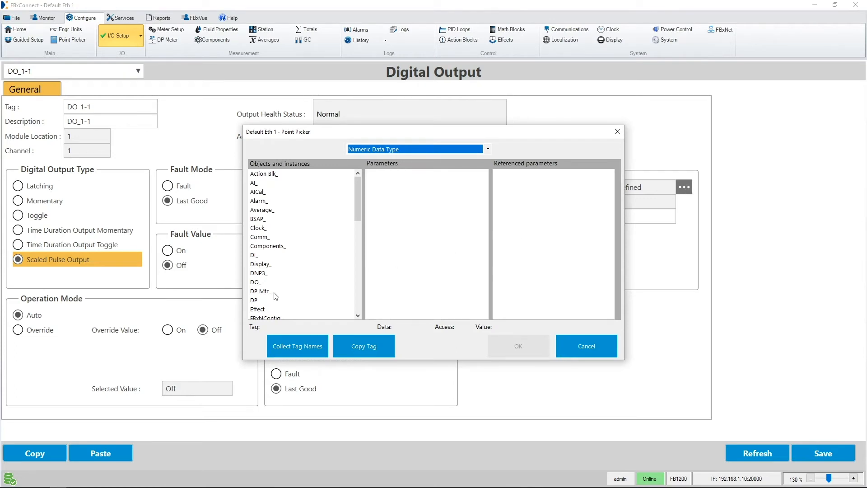
click(260, 291)
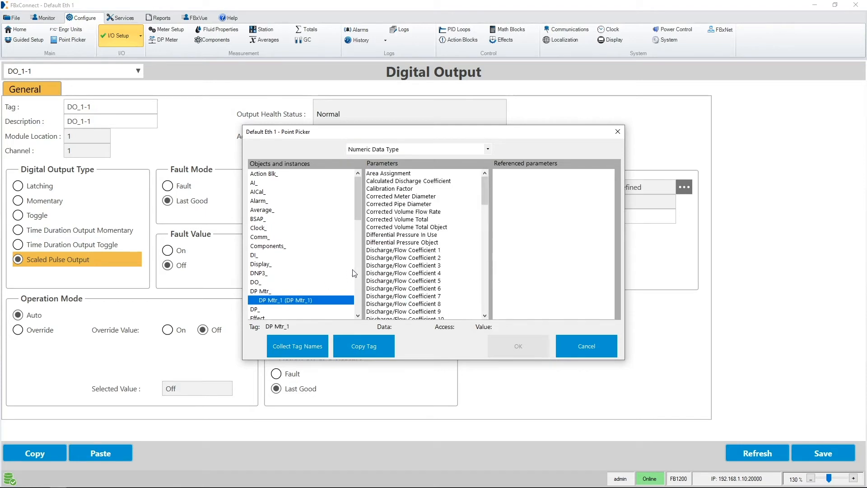
click(395, 219)
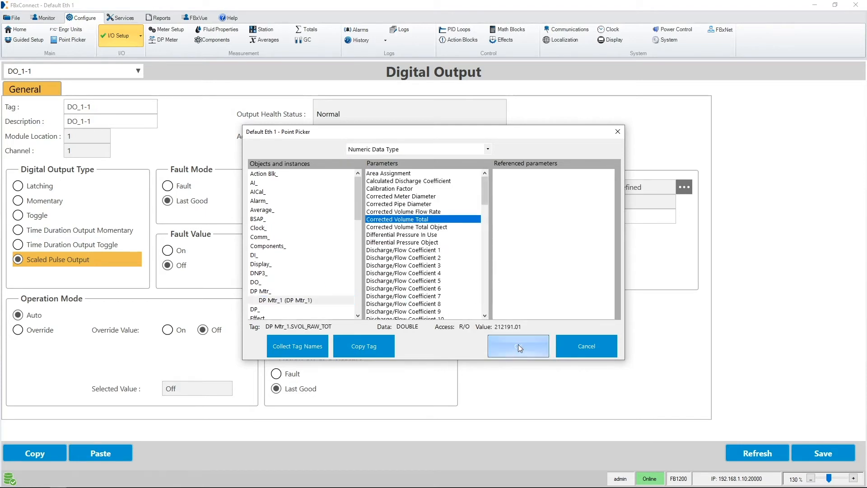
click(517, 346)
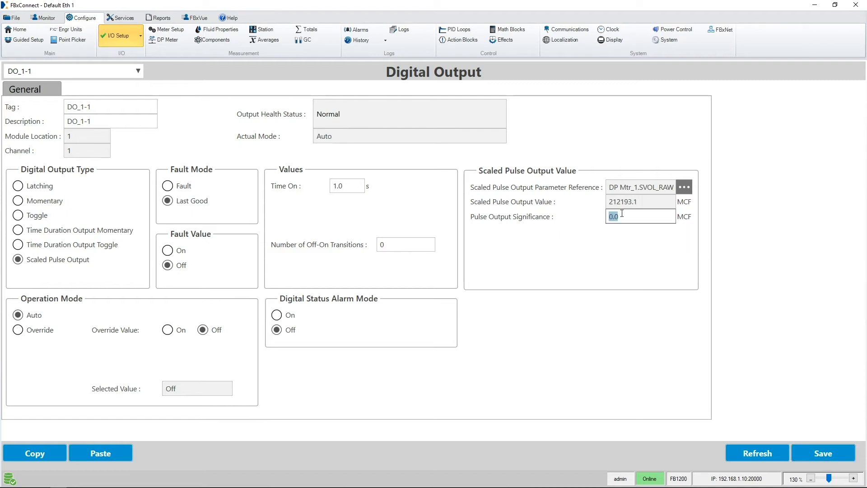
- Enter a pulse output significance of 0.4 MCF
text(0)
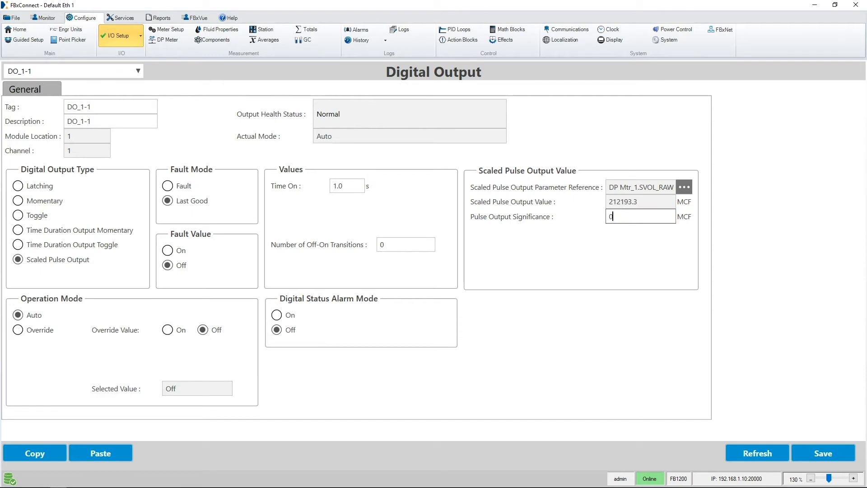
text(.4)
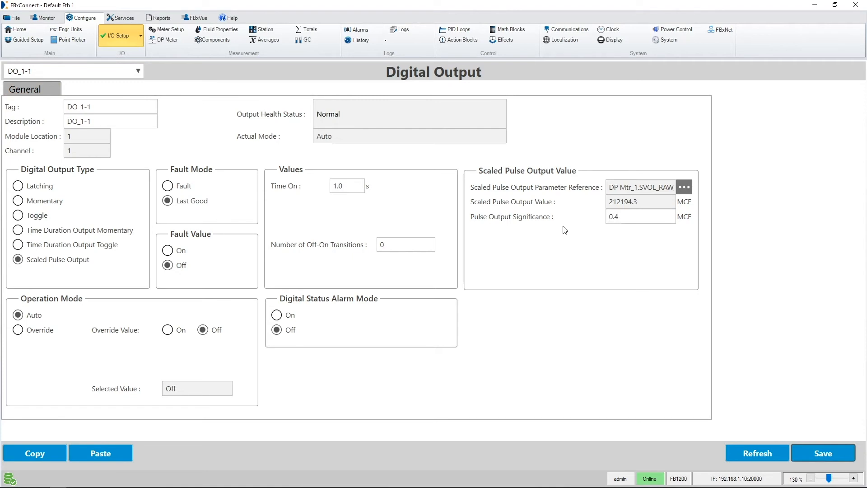
mouse_move(558, 223)
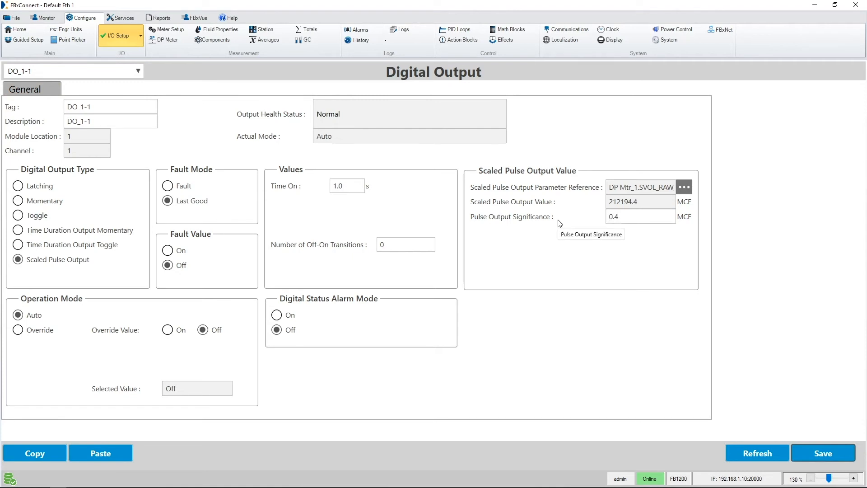